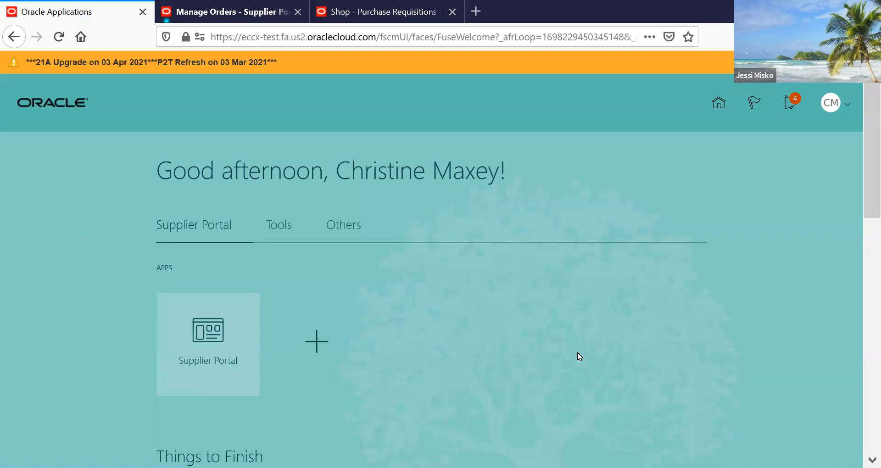
mouse_move(206, 342)
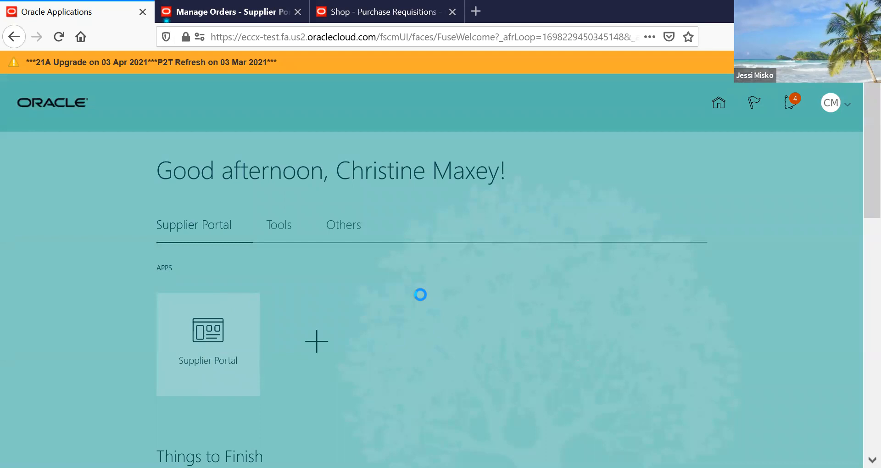
- Go from the home page's Supplier Portal tile to Manage Orders
left_click(208, 345)
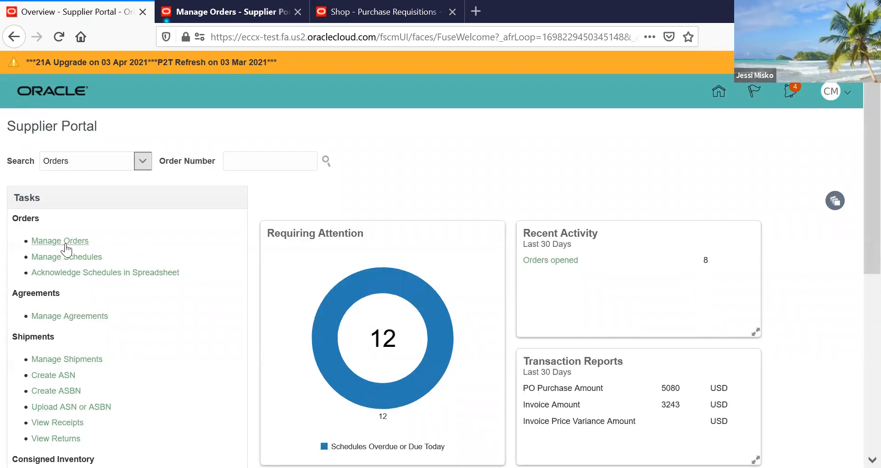
left_click(60, 241)
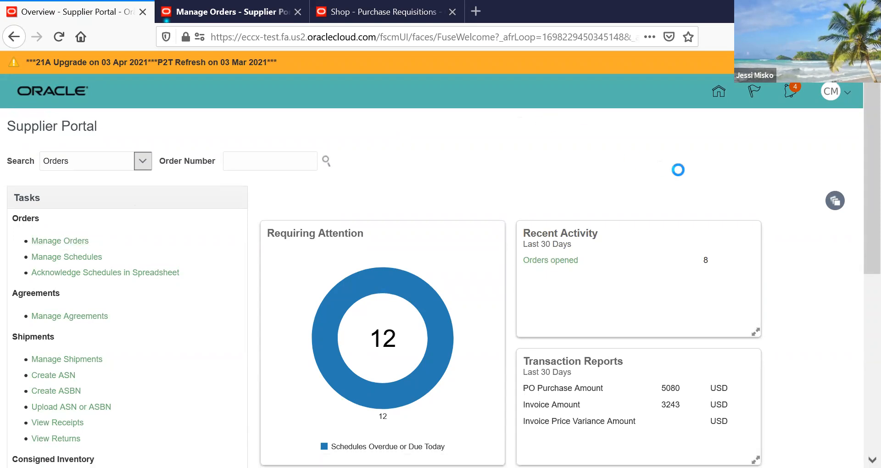
- Search Manage Orders with no filters to list all purchase orders
left_click(59, 241)
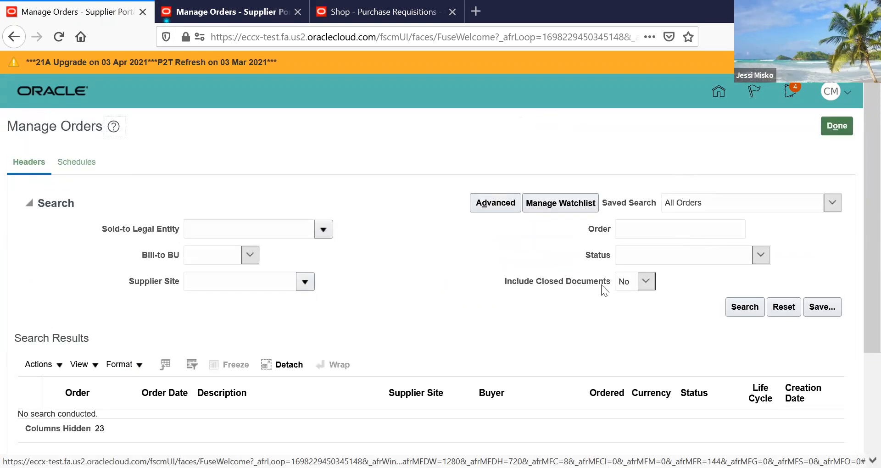
left_click(744, 307)
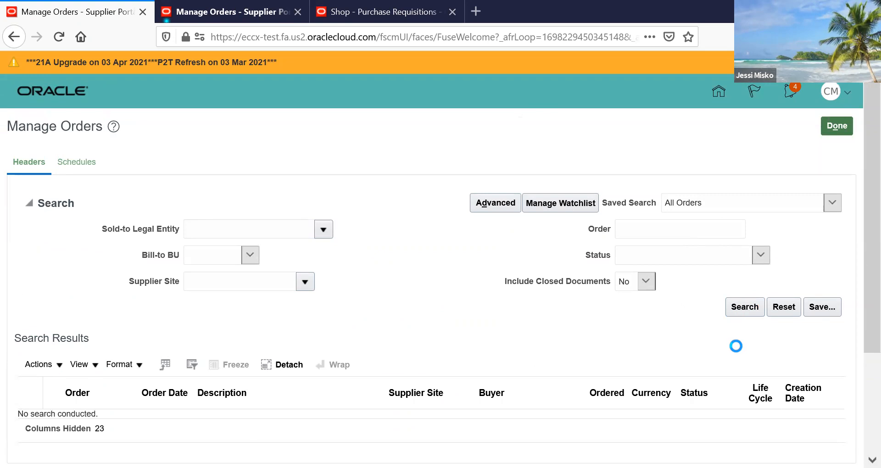
mouse_move(664, 292)
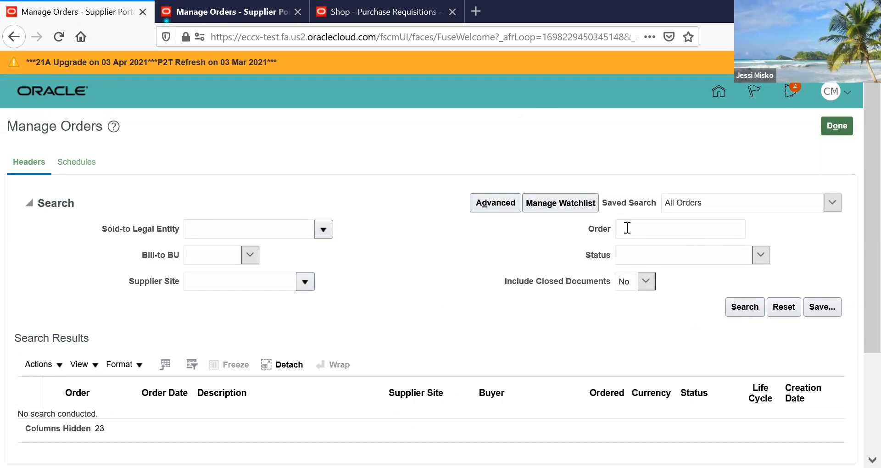
left_click(744, 306)
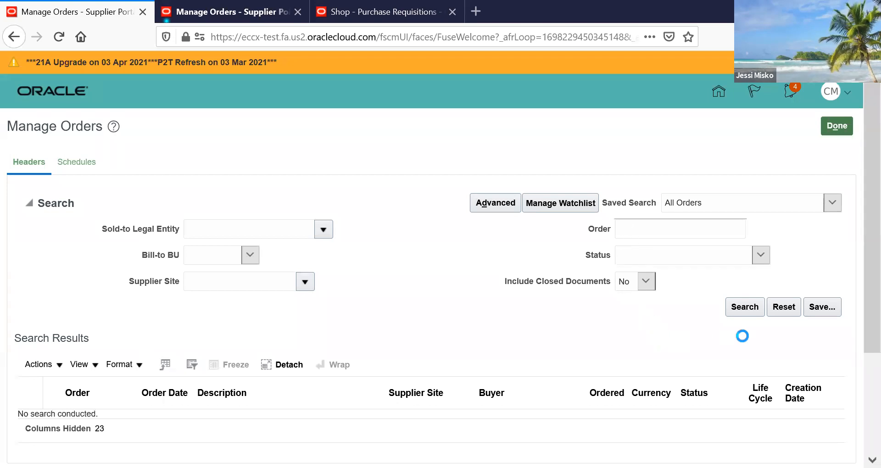
left_click(744, 307)
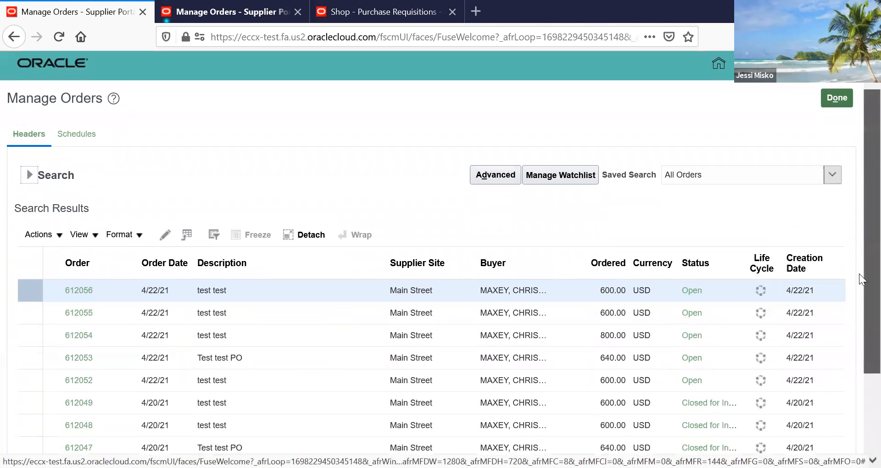
scroll("down", 3)
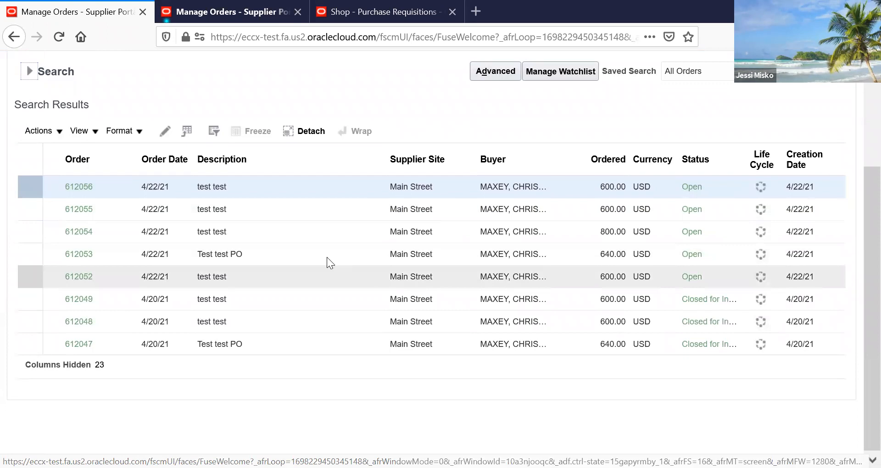
- Open purchase order 612053 ('Test test PO') from the search results
left_click(79, 253)
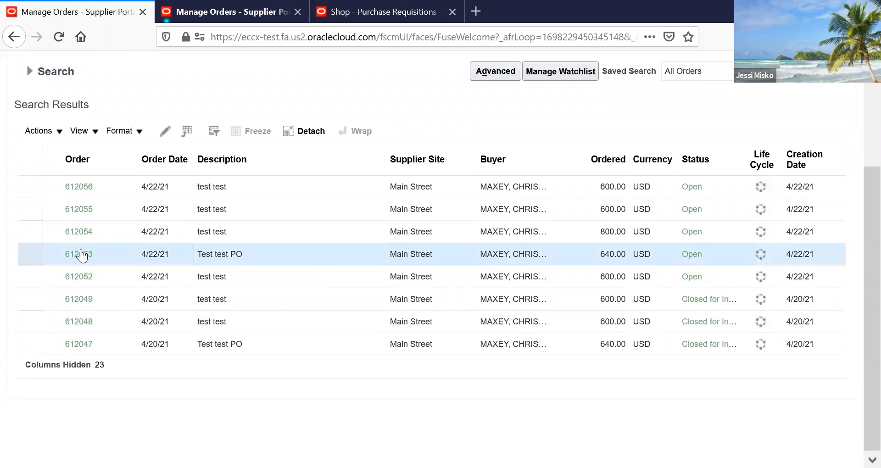
left_click(78, 254)
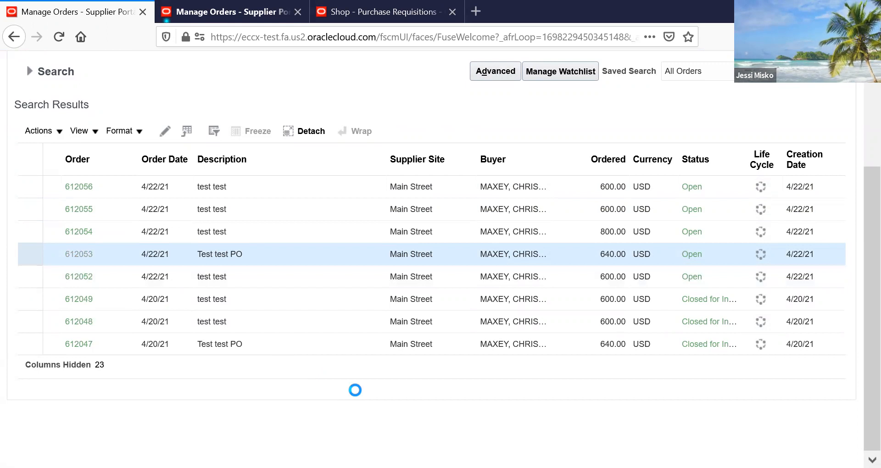
- Review order 612053's two glove lines and promised dates, then choose Actions > Edit
left_click(78, 255)
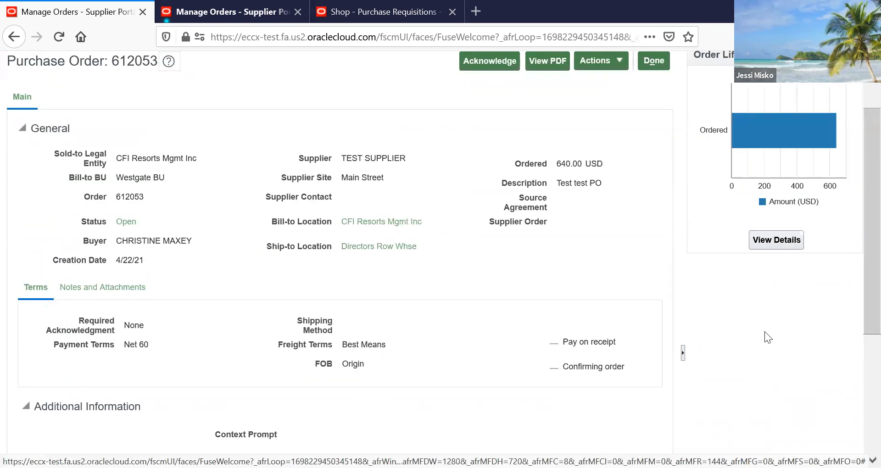
scroll("down", 3)
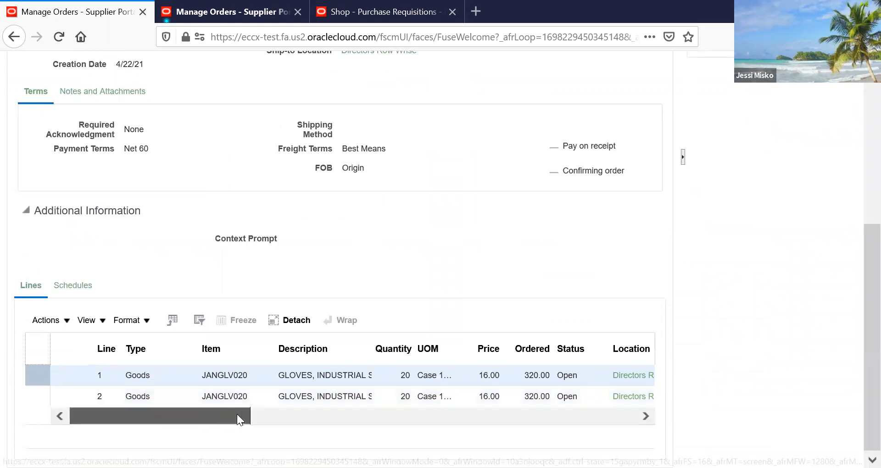
scroll("right", 3)
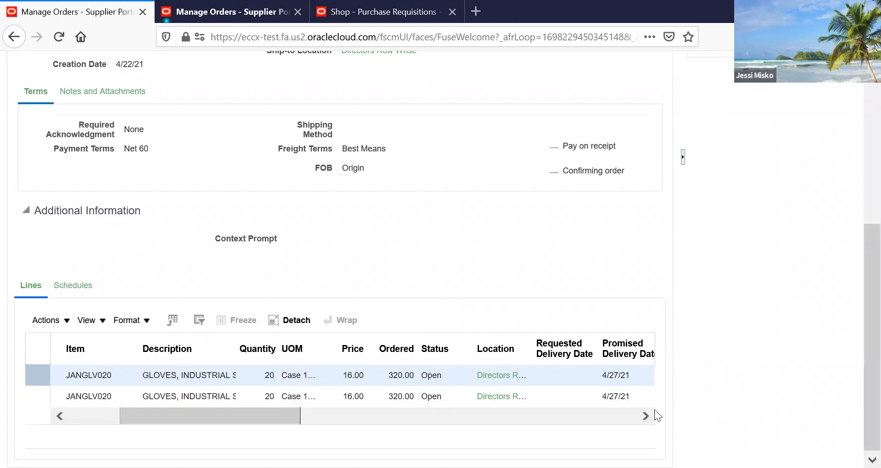
scroll("up", 3)
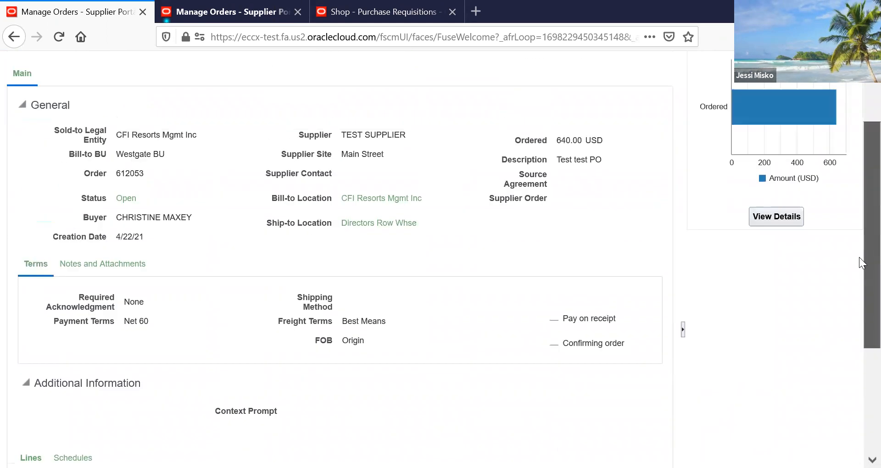
left_click(600, 125)
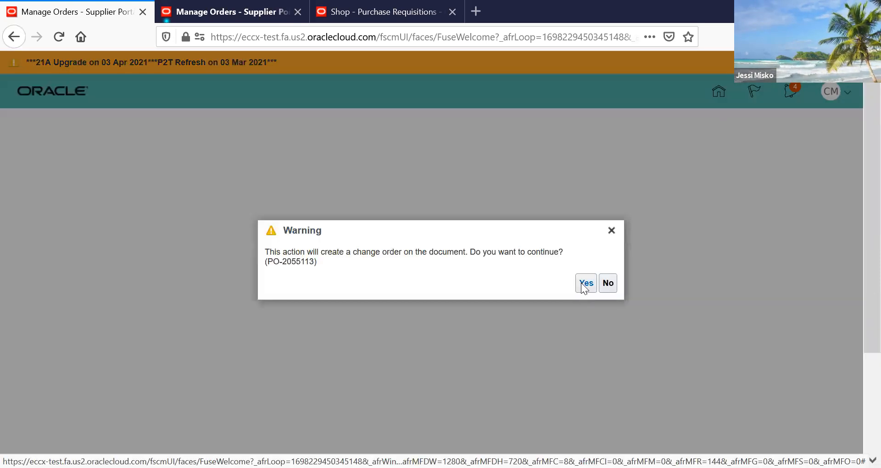
- Accept the warning to create change order 1 on order 612053
left_click(586, 283)
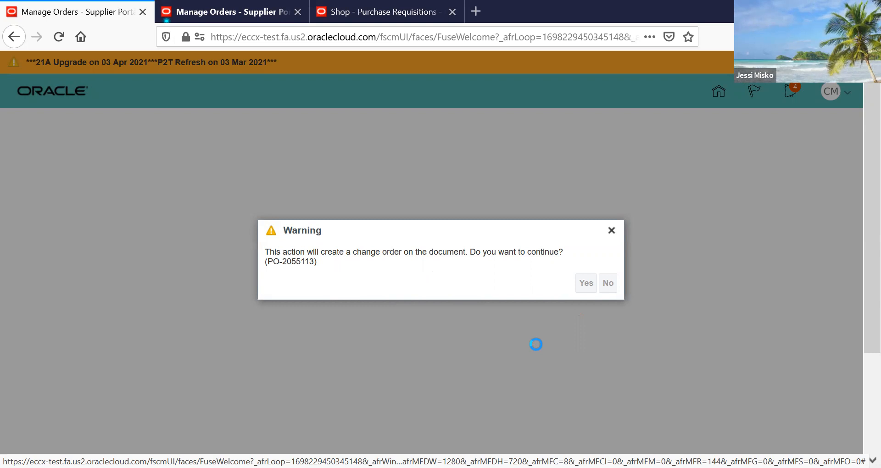
mouse_move(538, 349)
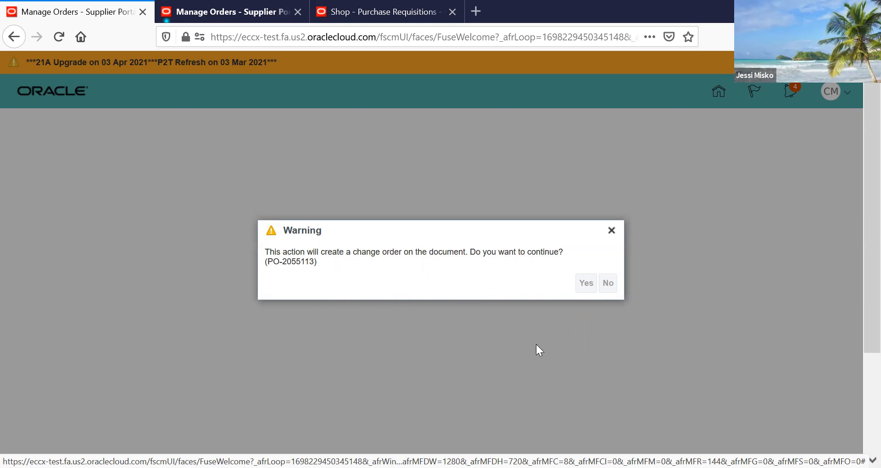
left_click(585, 283)
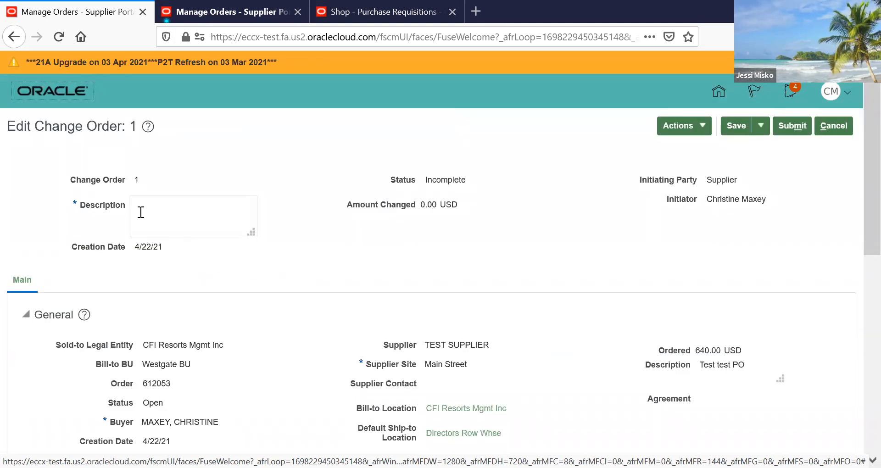
- Enter the description 'Changing the price on line 1 to current price, and date'
left_click(193, 215)
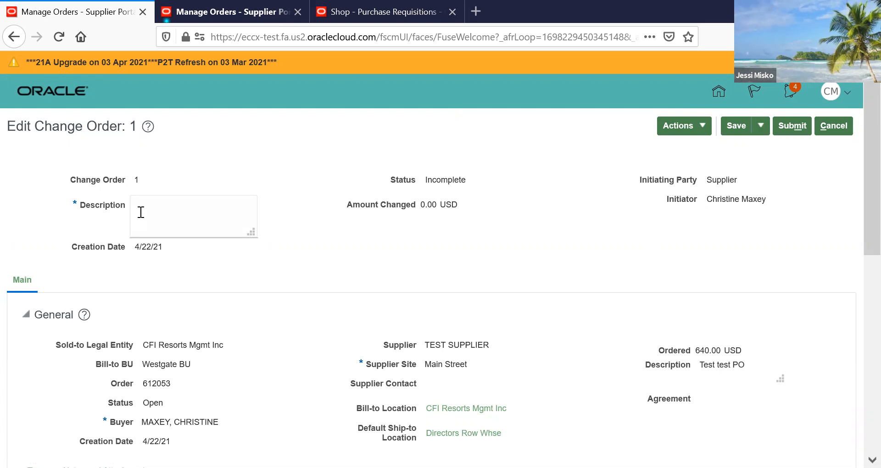
type("Chaning")
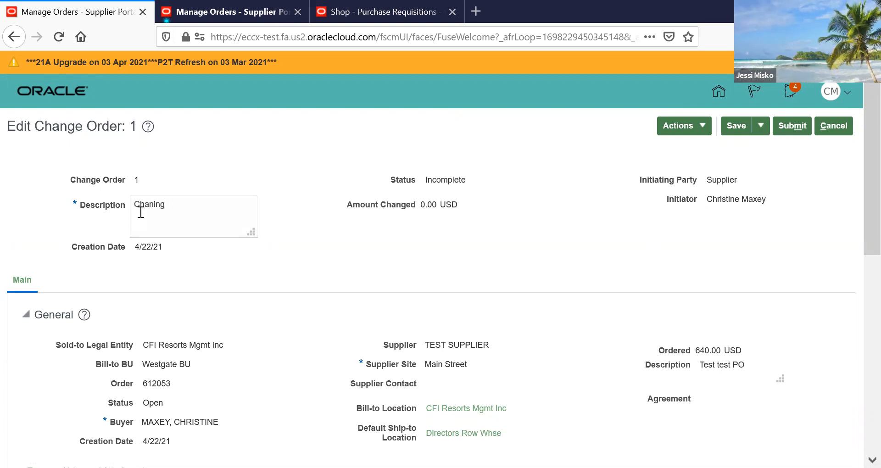
key("Backspace")
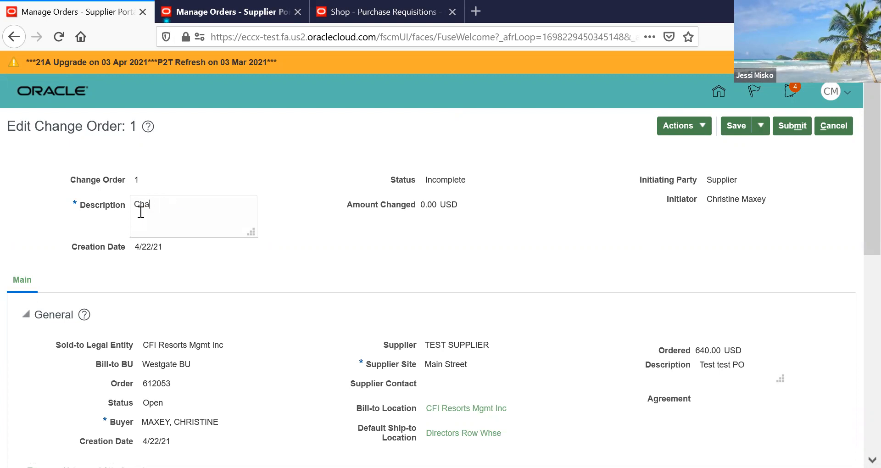
type("nging the p")
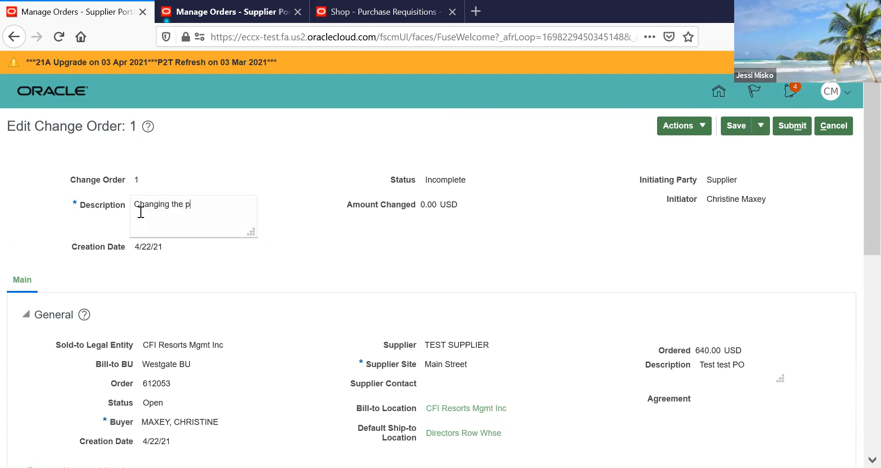
type("rice on l")
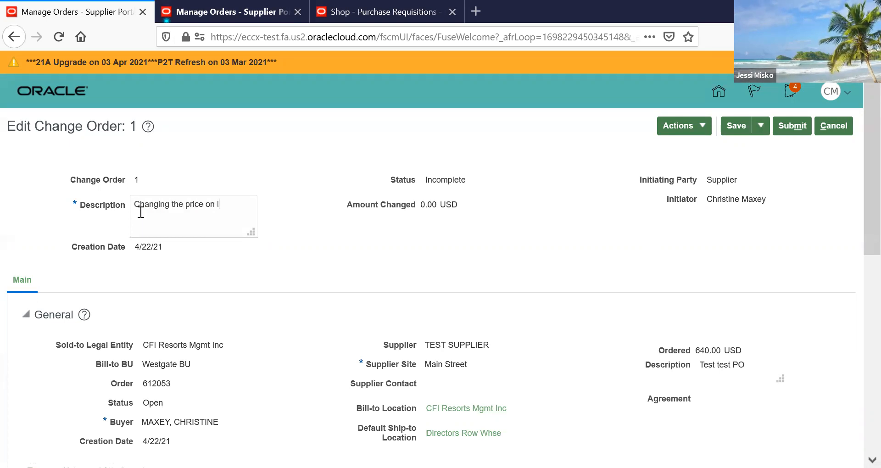
type("line 1")
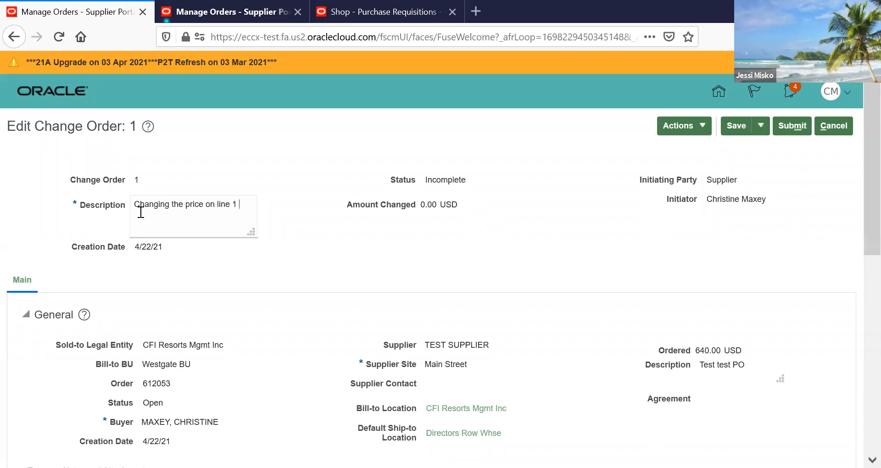
type("to current")
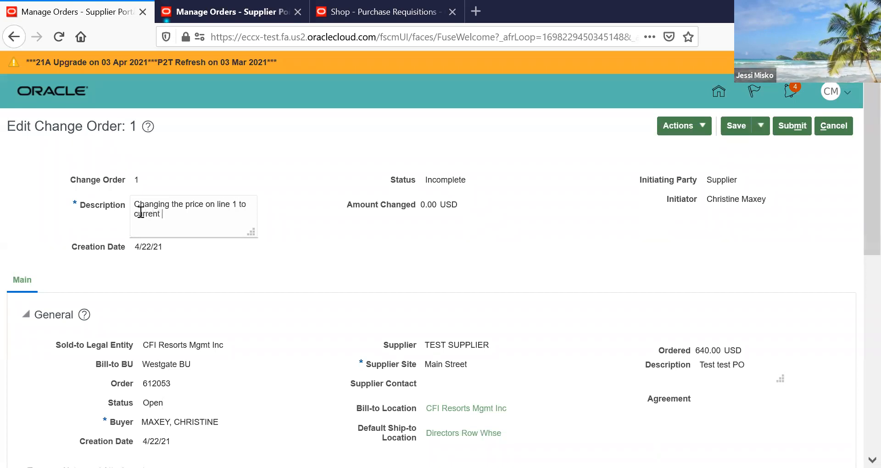
type("price,")
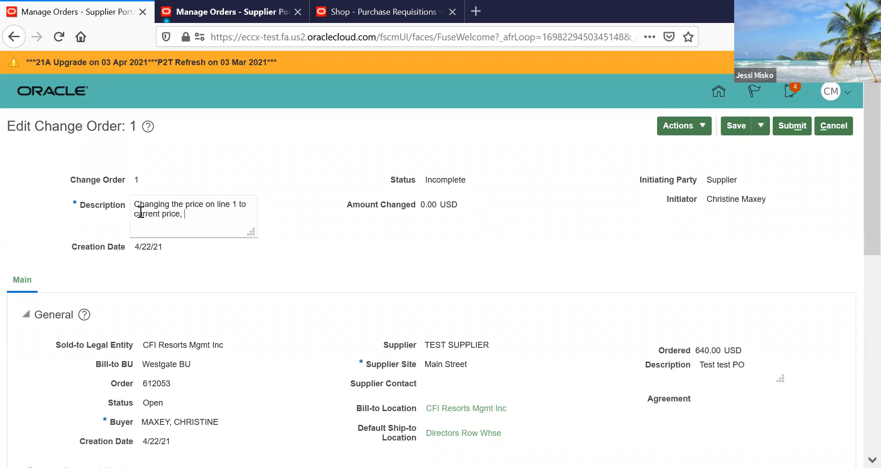
type("and date")
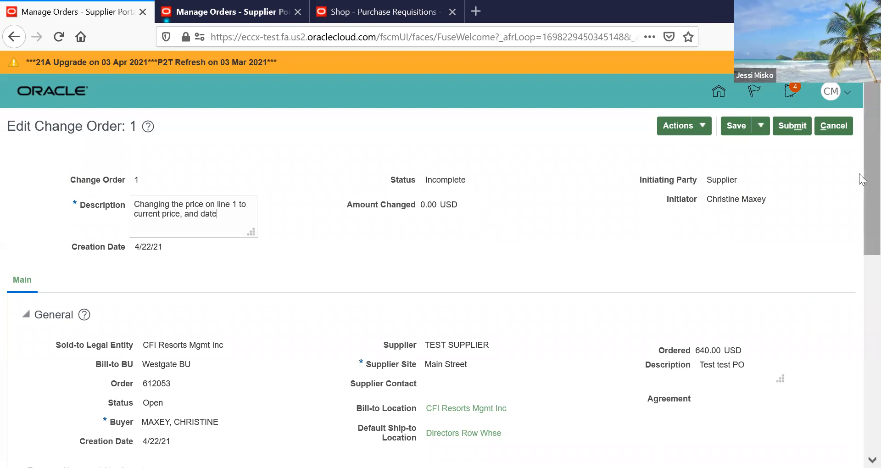
- Set line 1's price to 20.00 in the Lines table
scroll("down", 3)
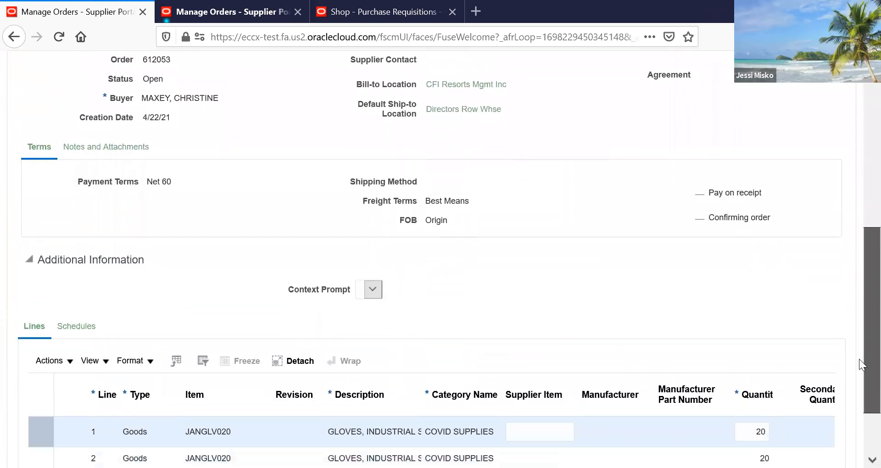
scroll("down", 3)
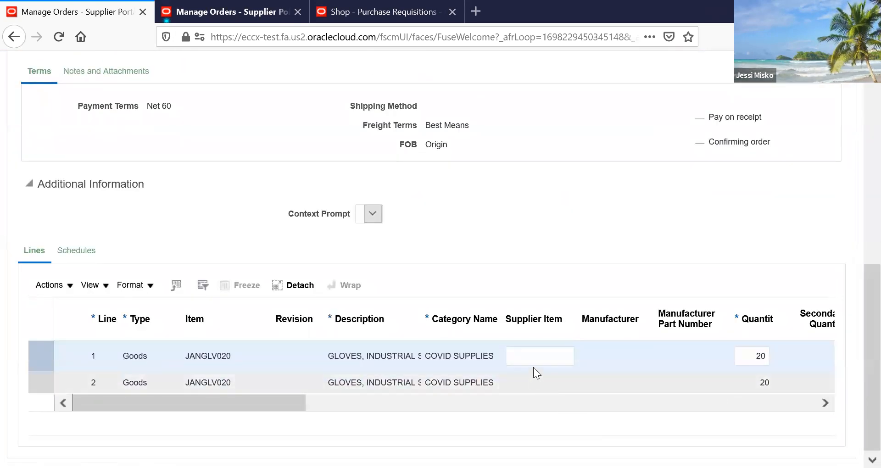
left_click(539, 356)
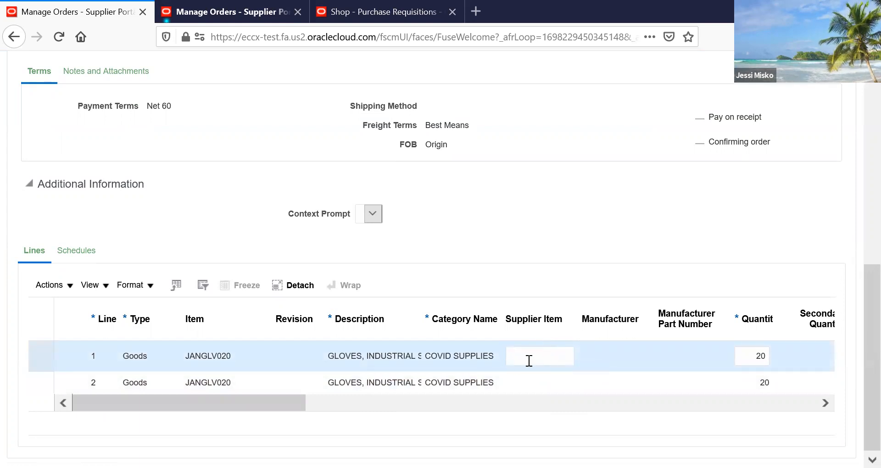
mouse_move(289, 418)
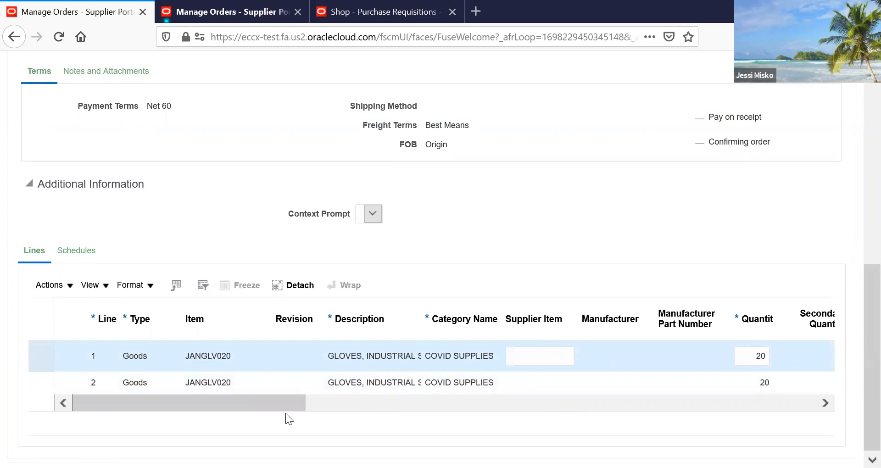
scroll("right", 3)
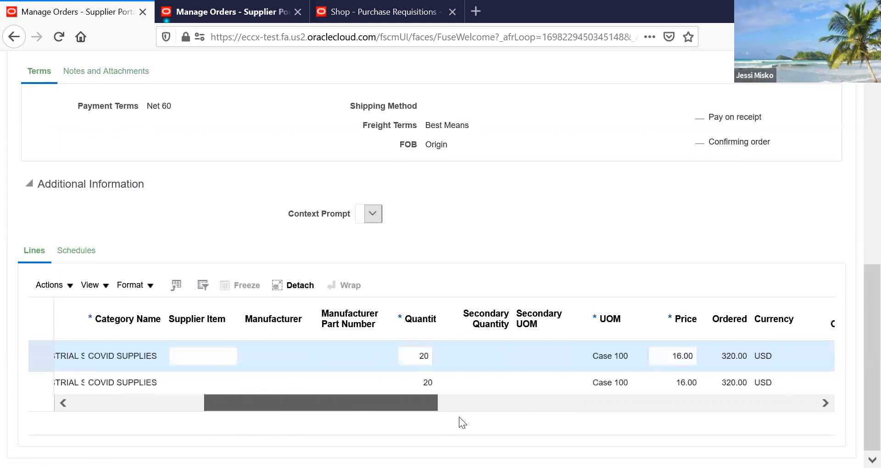
scroll("right", 3)
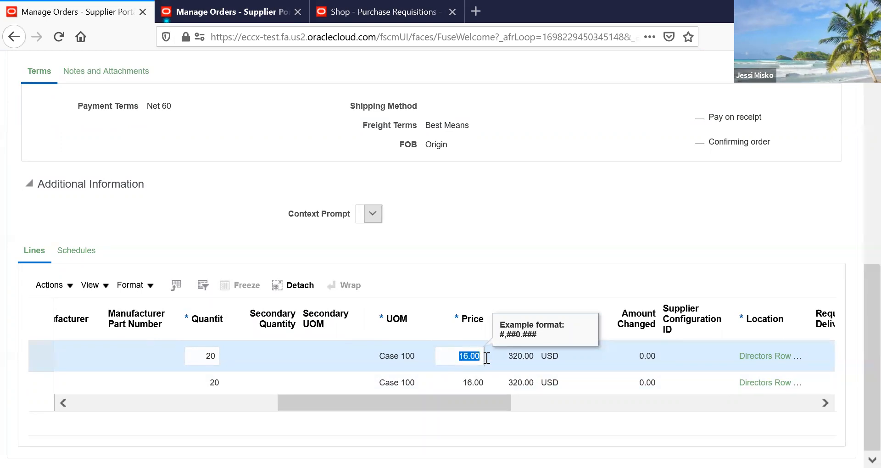
type("20.00")
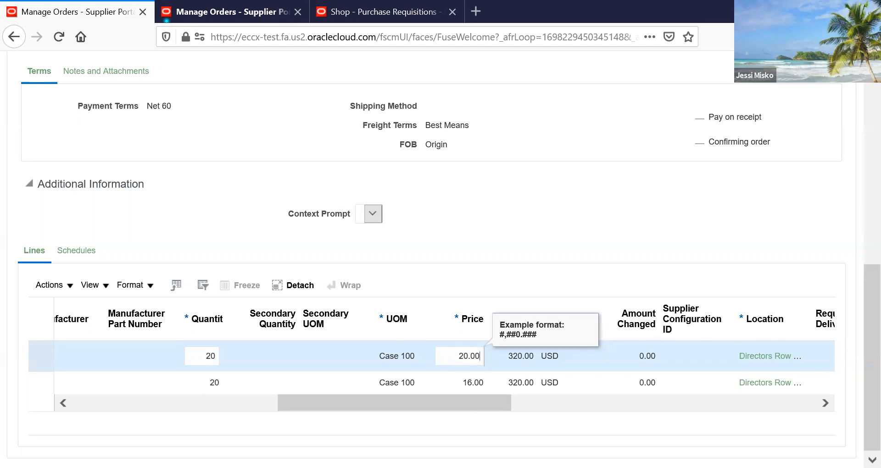
- Set line 1's quantity to 15
left_click(214, 382)
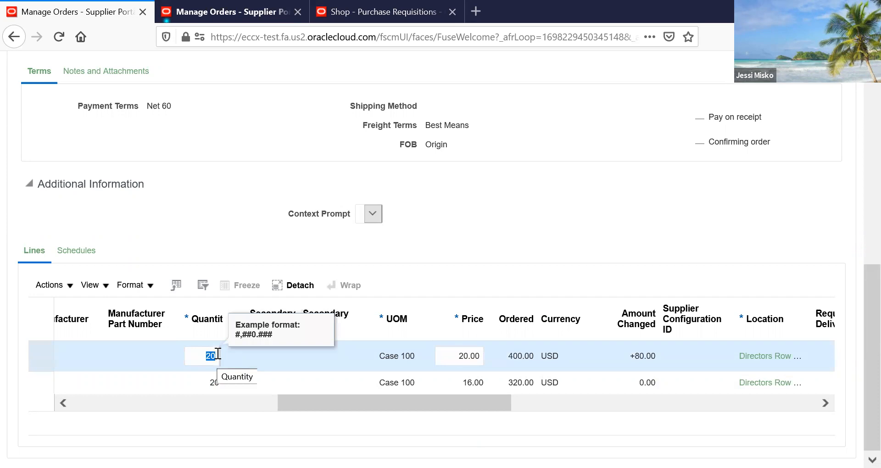
type("15")
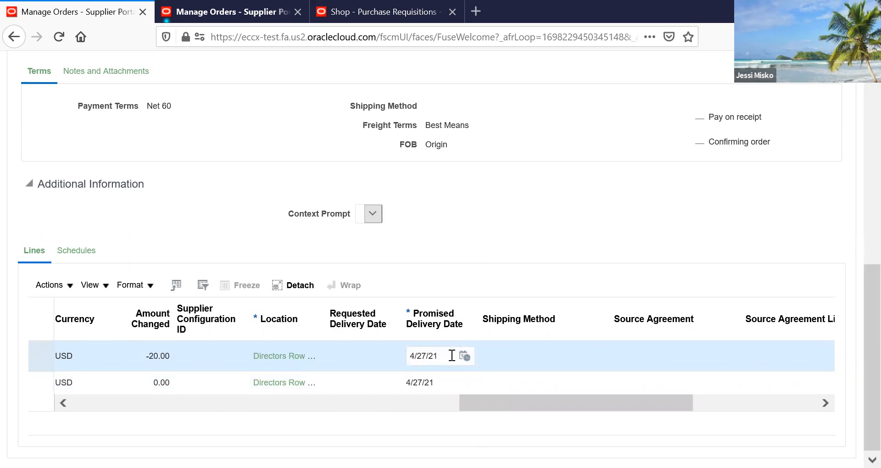
- Pick April 30, 2021 as the promised delivery date for lines 1 and 2
left_click(464, 357)
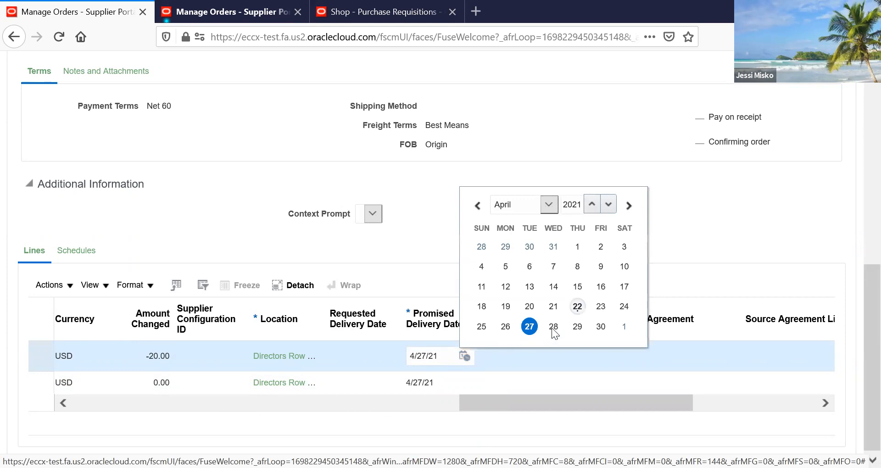
left_click(624, 327)
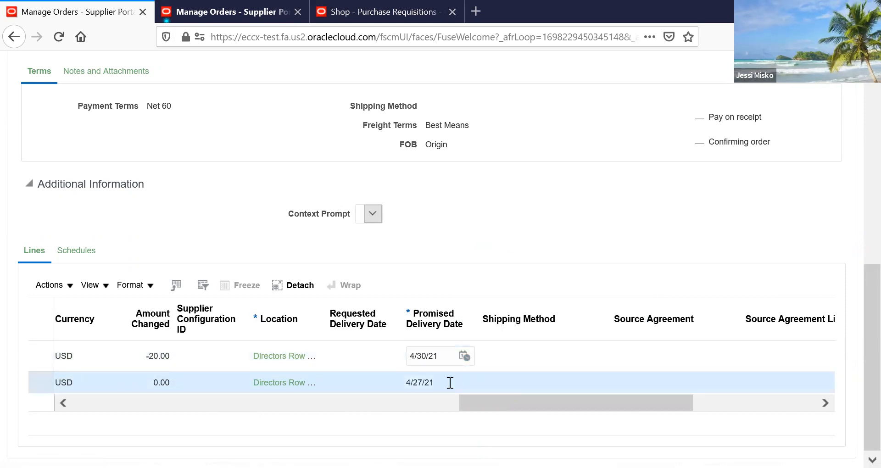
left_click(464, 379)
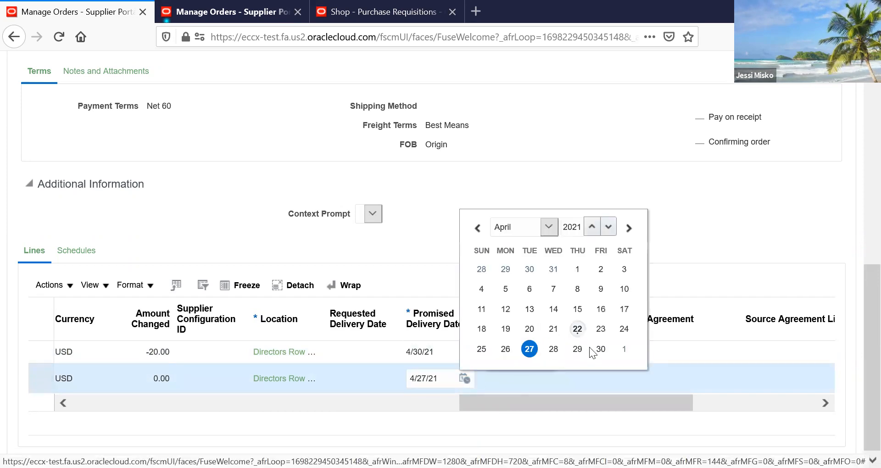
left_click(601, 349)
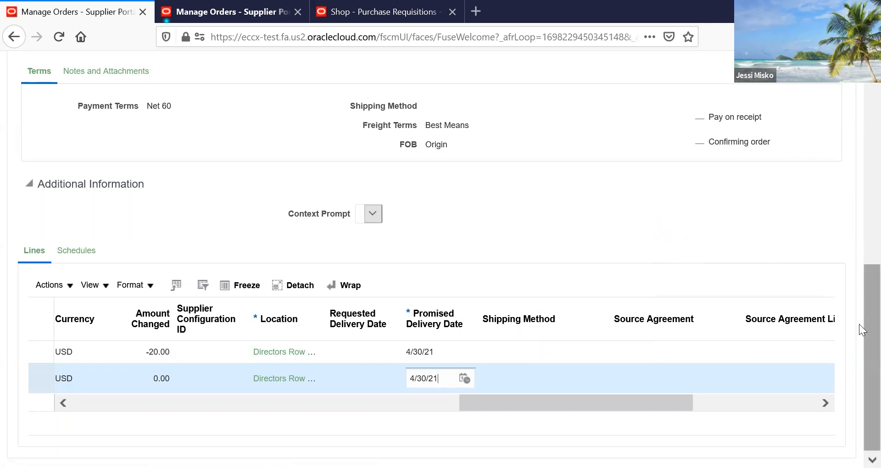
- Submit change order 1 for buyer approval and confirm the submission
scroll("up", 3)
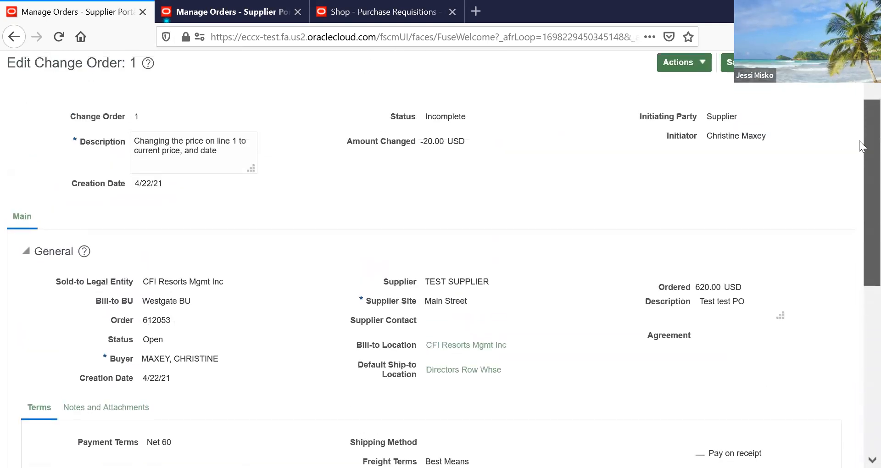
scroll("up", 3)
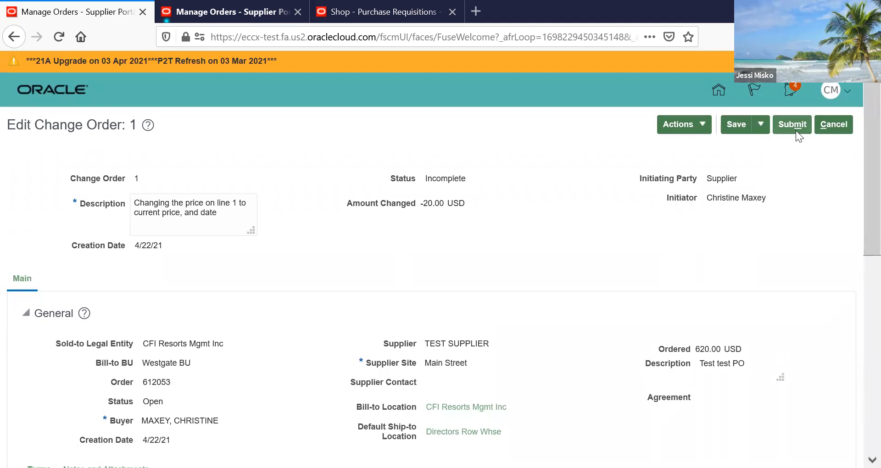
left_click(792, 124)
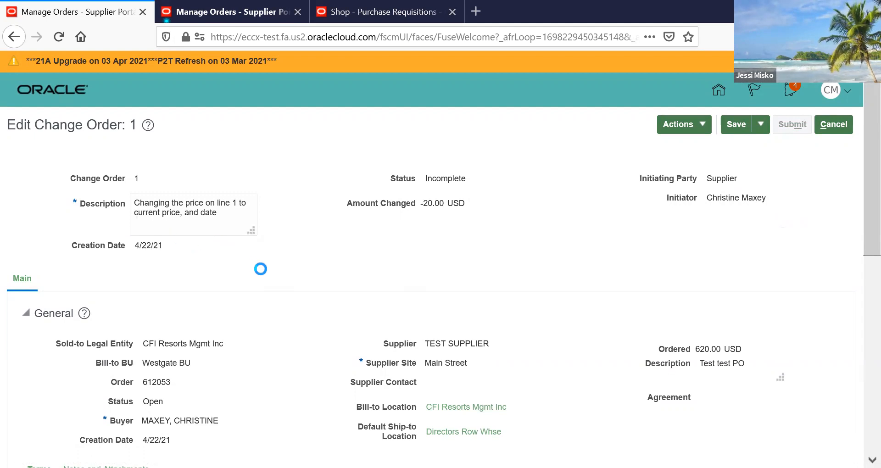
left_click(791, 124)
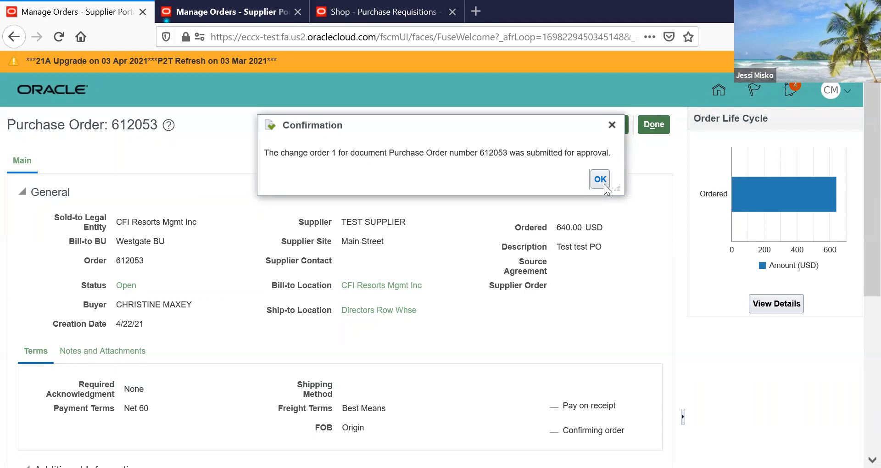
- Dismiss the approval confirmation, returning to order 612053 at 640.00 USD
left_click(599, 179)
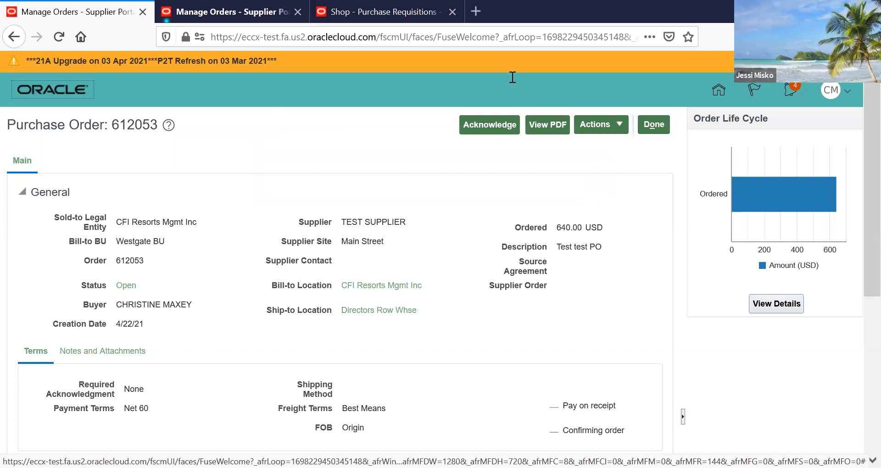
mouse_move(500, 37)
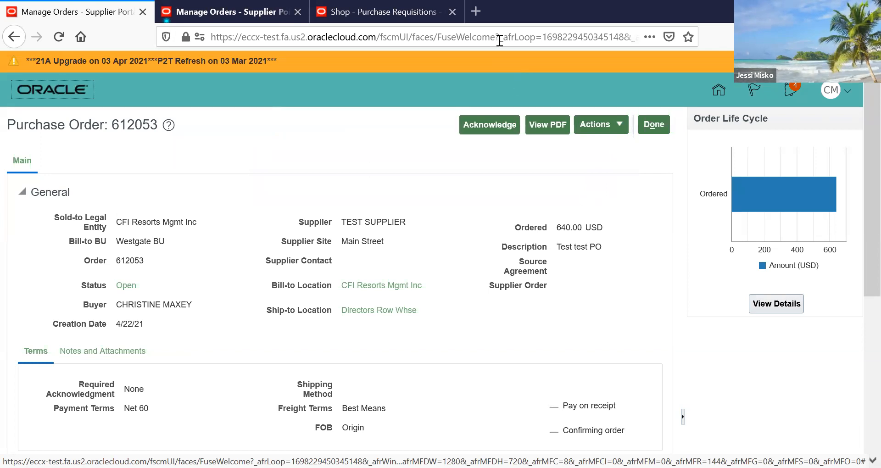